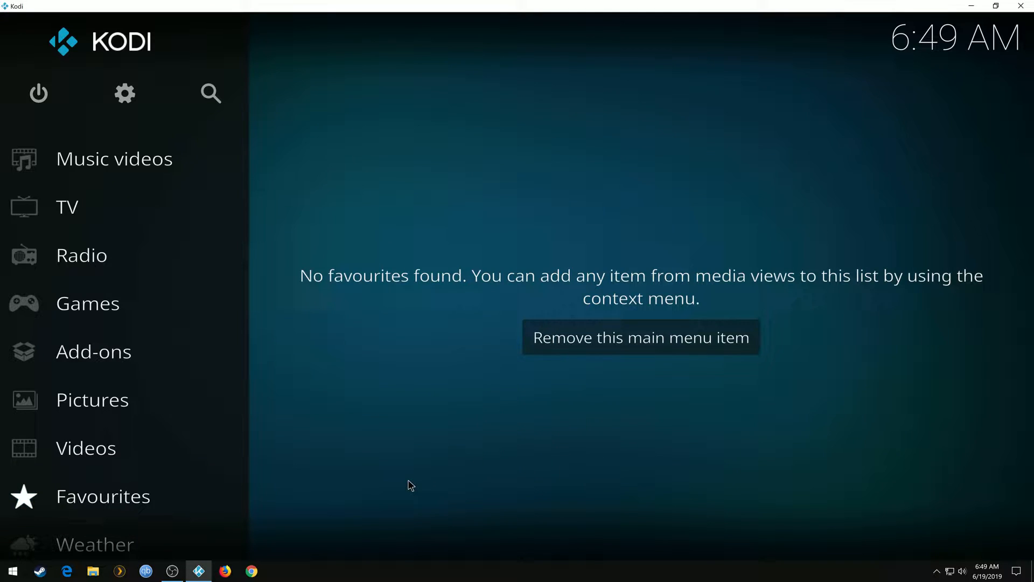
mouse_move(401, 423)
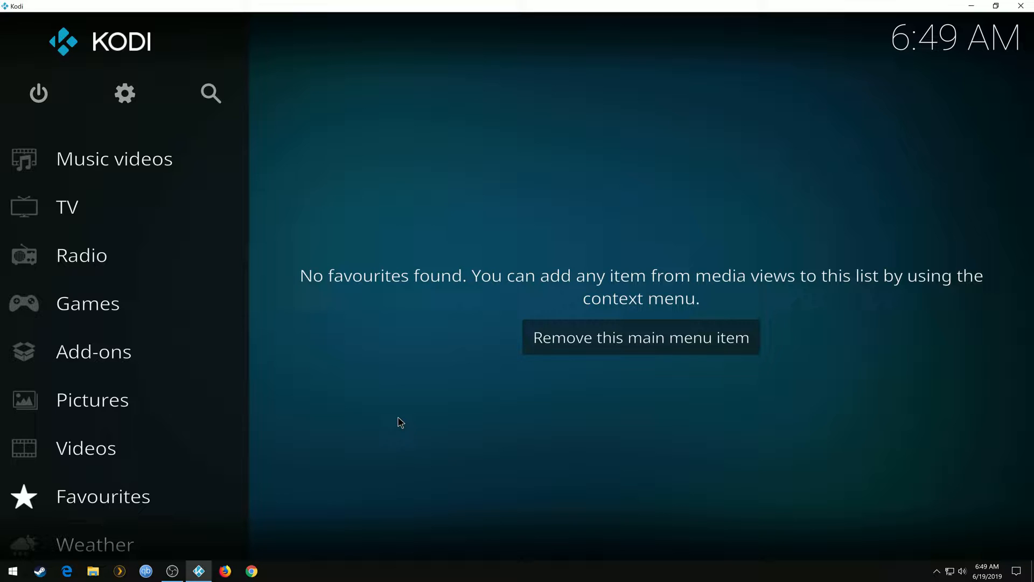
mouse_move(395, 414)
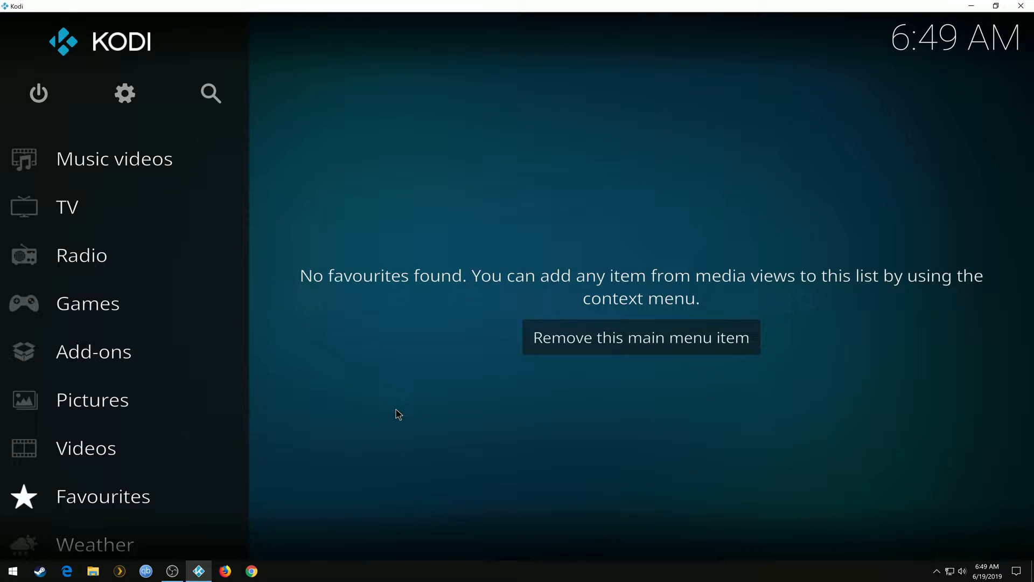
mouse_move(384, 377)
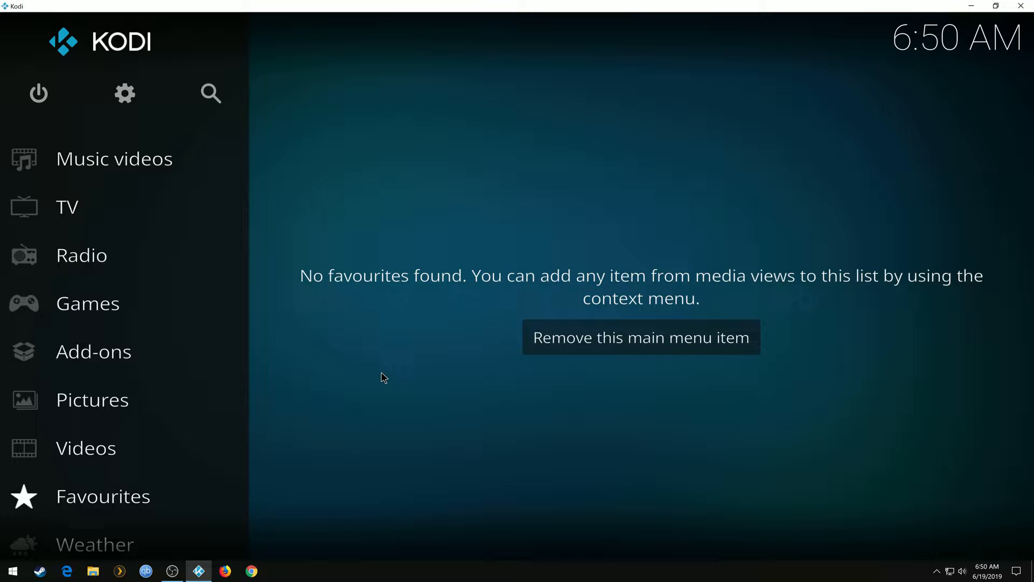
- Turn on Unknown sources in the Add-ons system settings and accept the warning
click(113, 159)
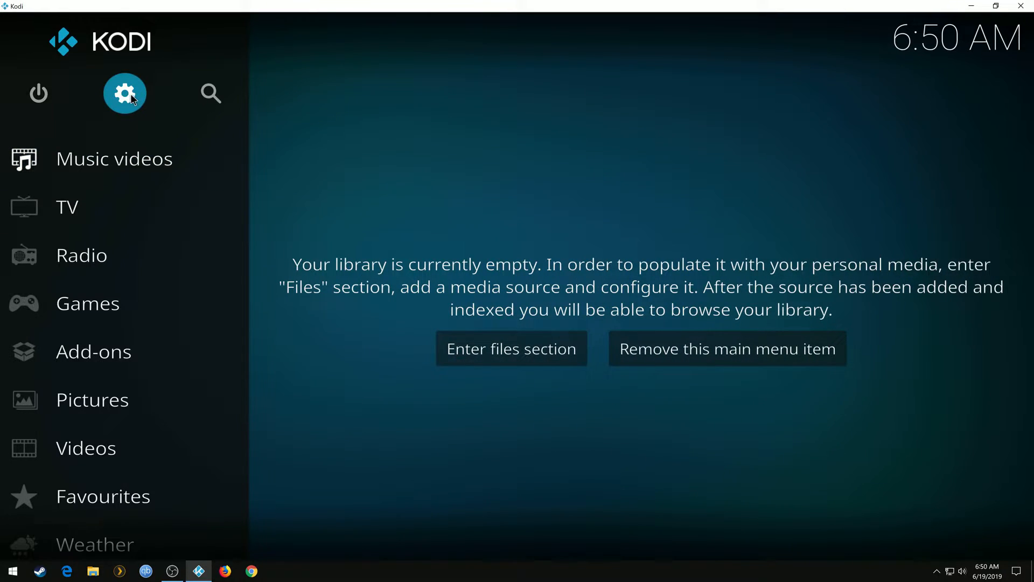
click(124, 93)
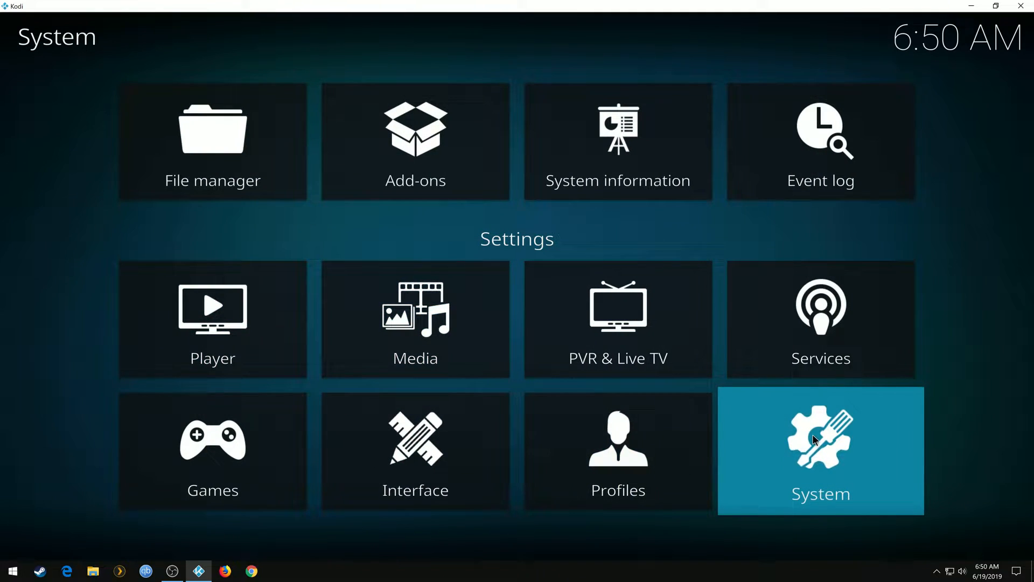
click(819, 450)
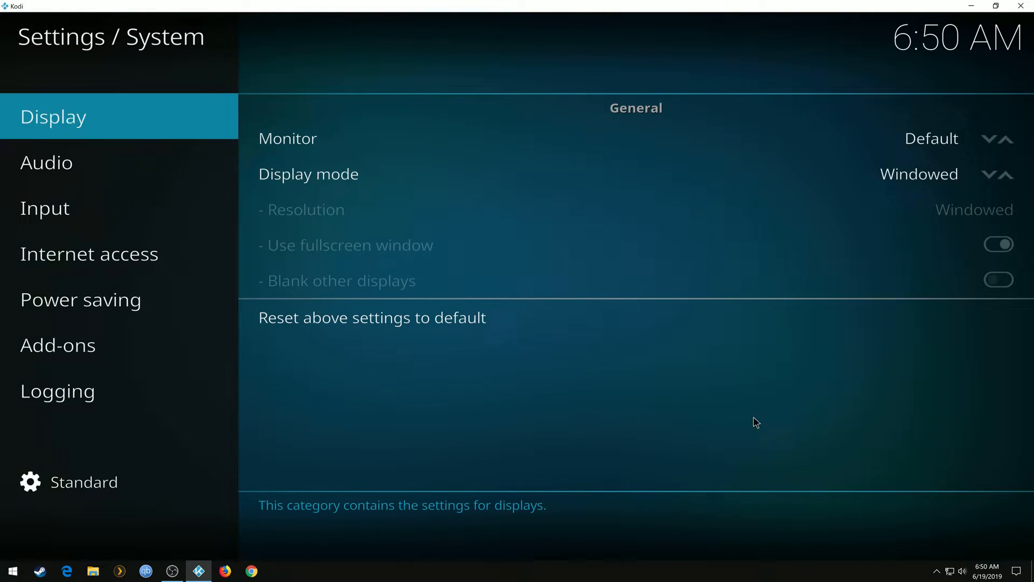
click(58, 344)
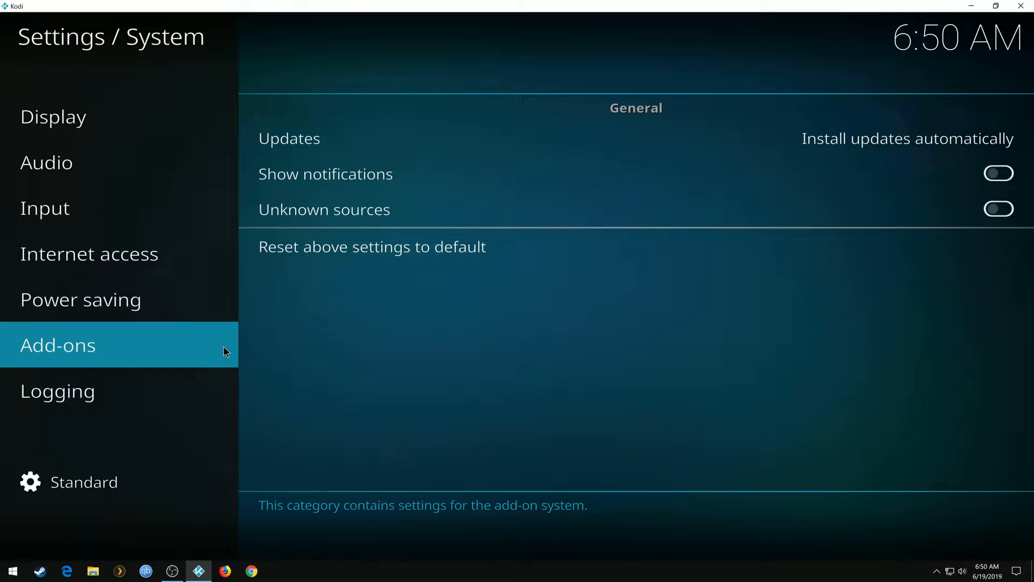
mouse_move(324, 210)
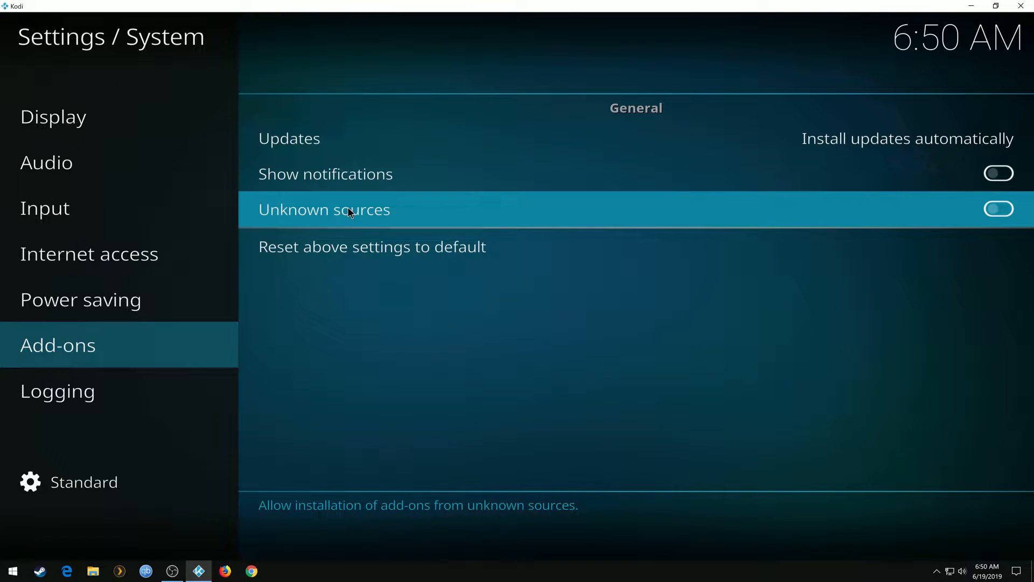
click(997, 209)
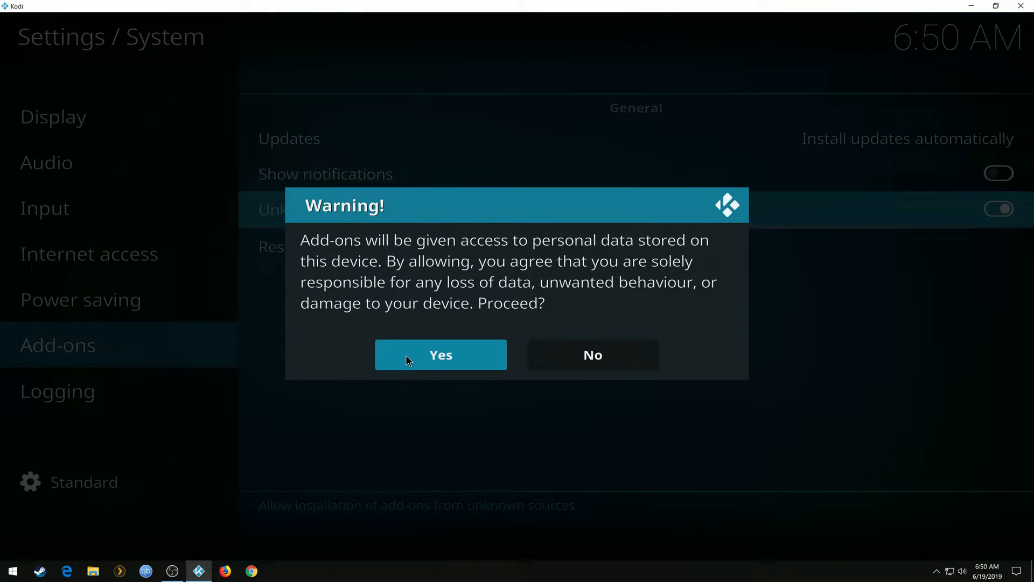
click(440, 354)
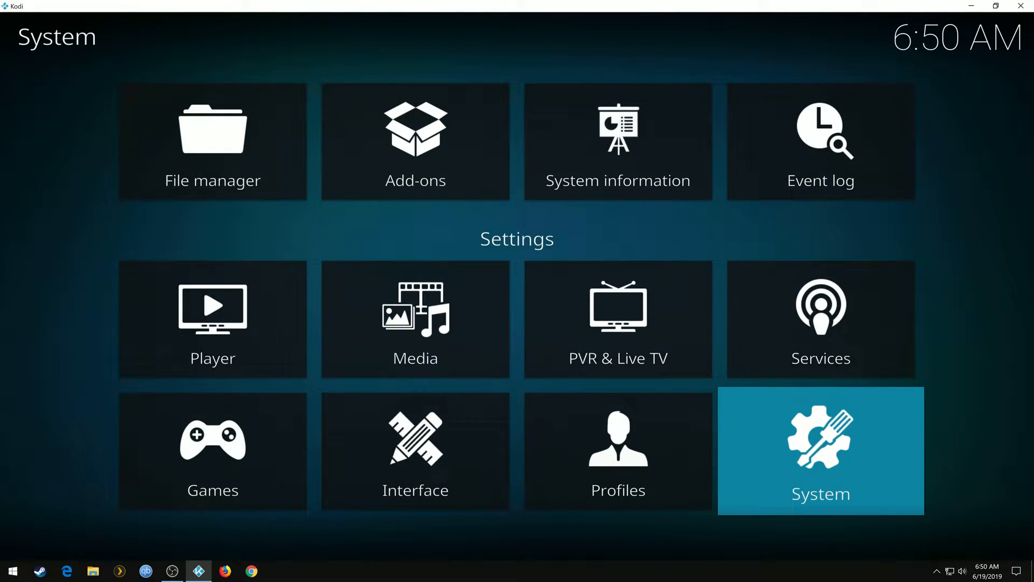
click(213, 140)
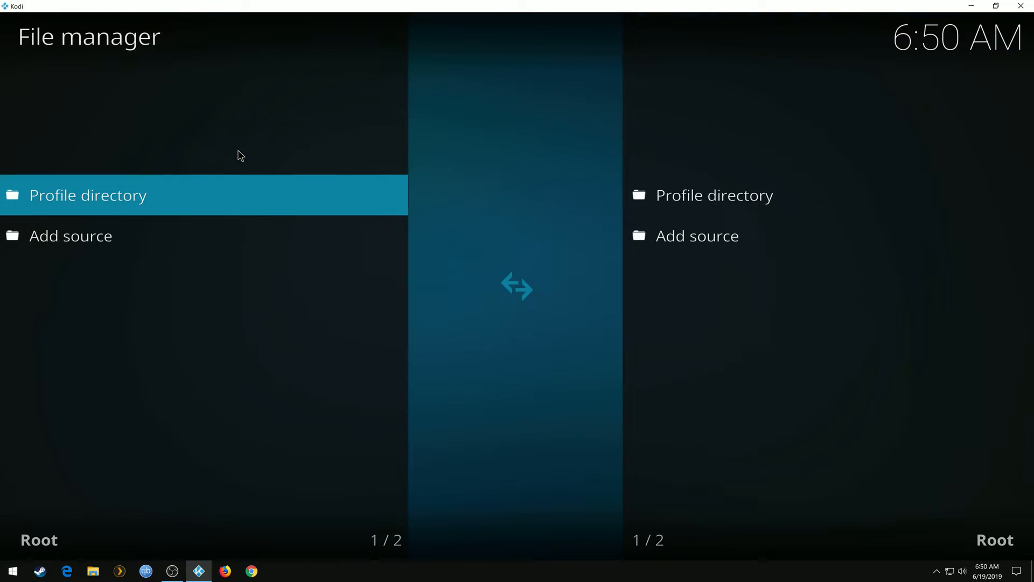
click(74, 235)
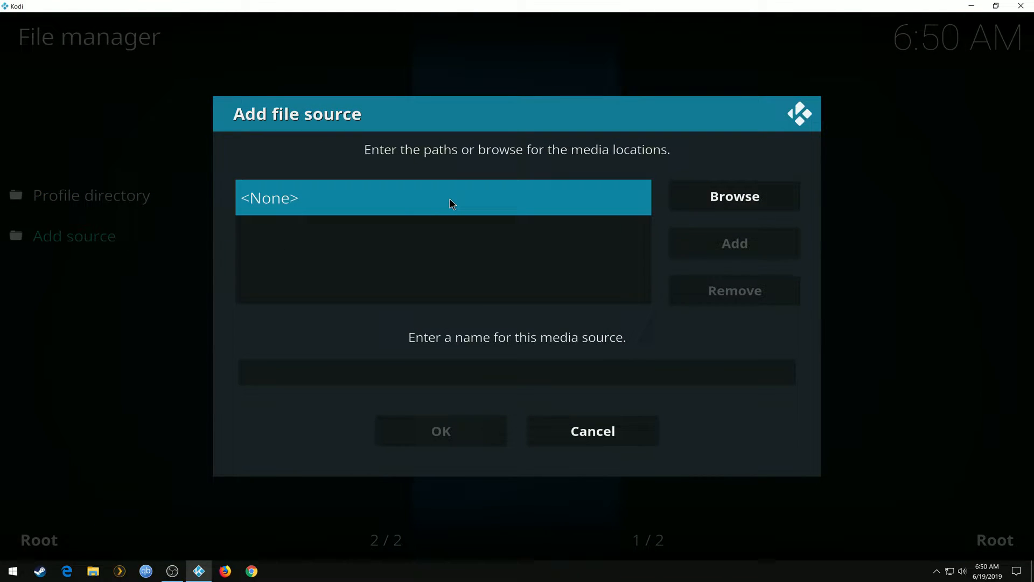
click(441, 197)
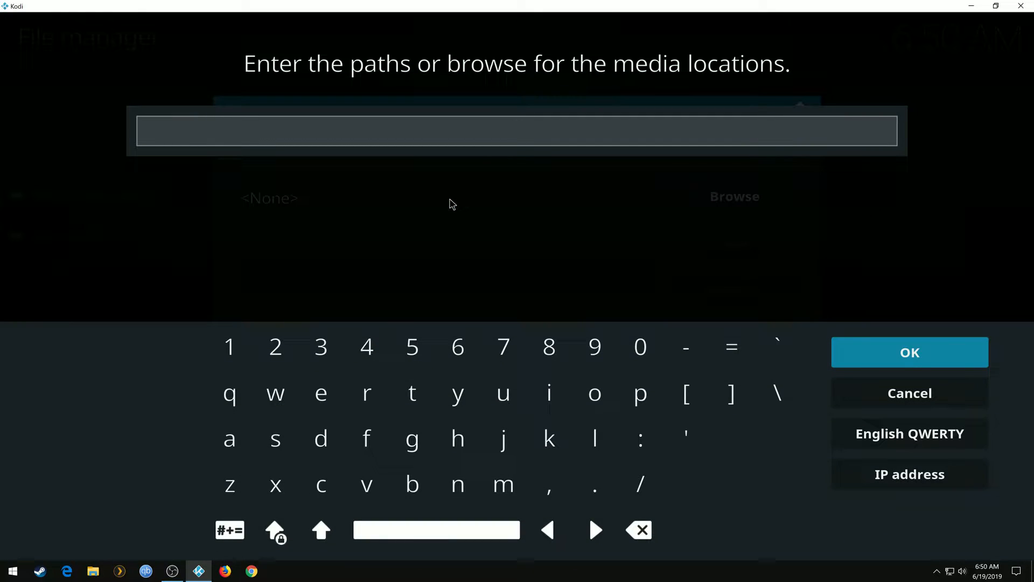
text(http://cellardoortv.com/repo)
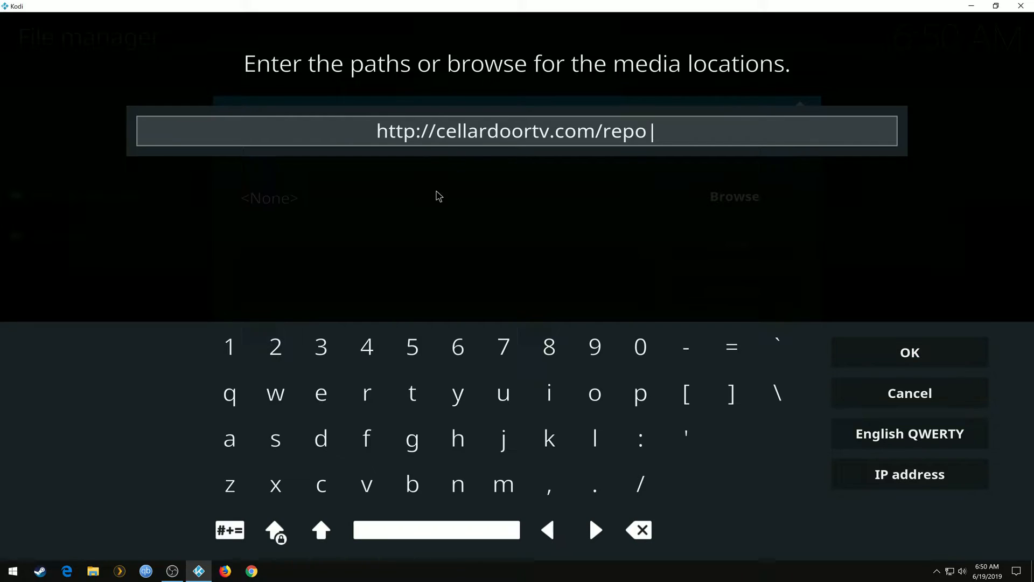
mouse_move(909, 352)
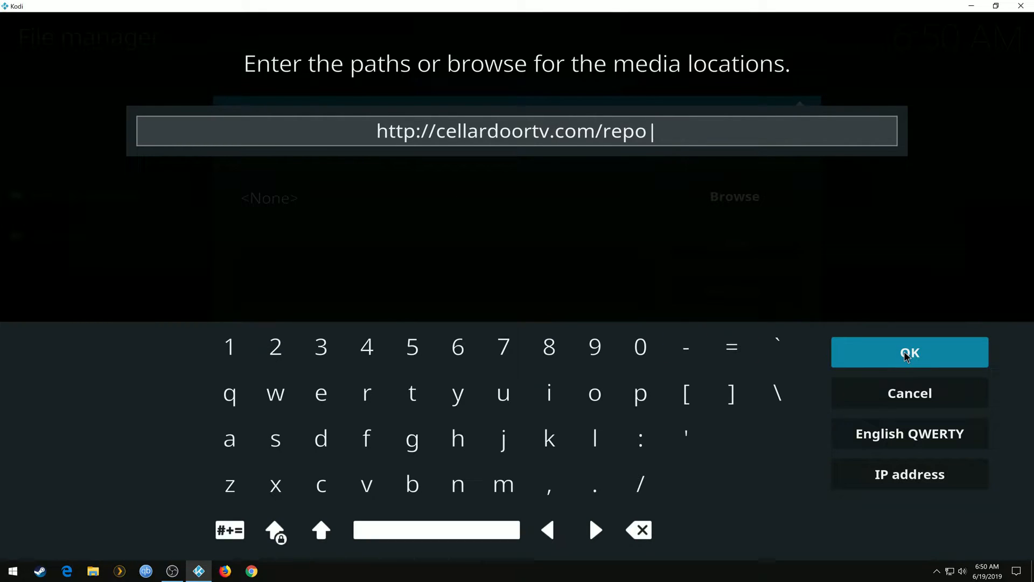
click(908, 352)
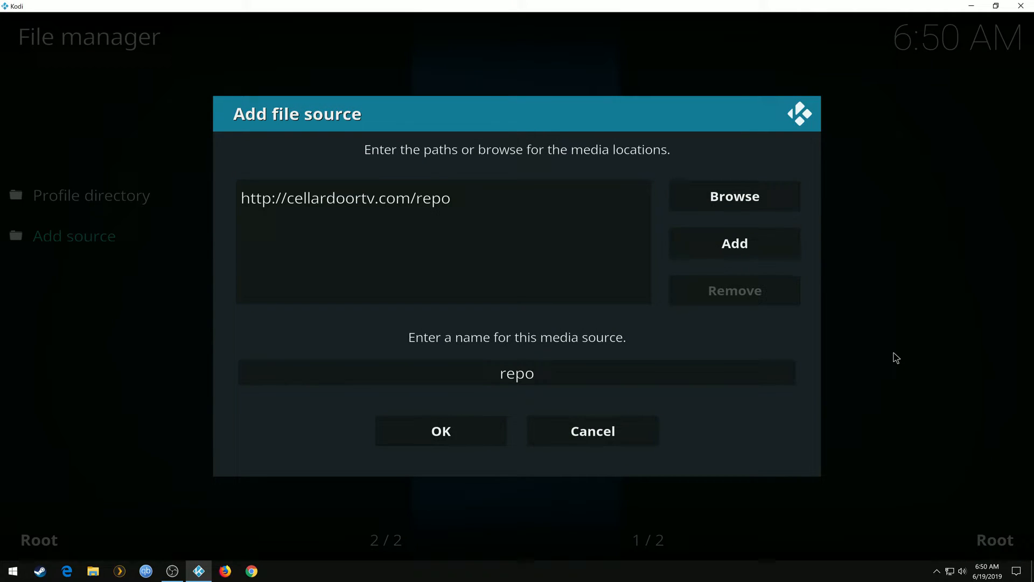
- Save the 'repo' media source and return to the home menu
click(517, 372)
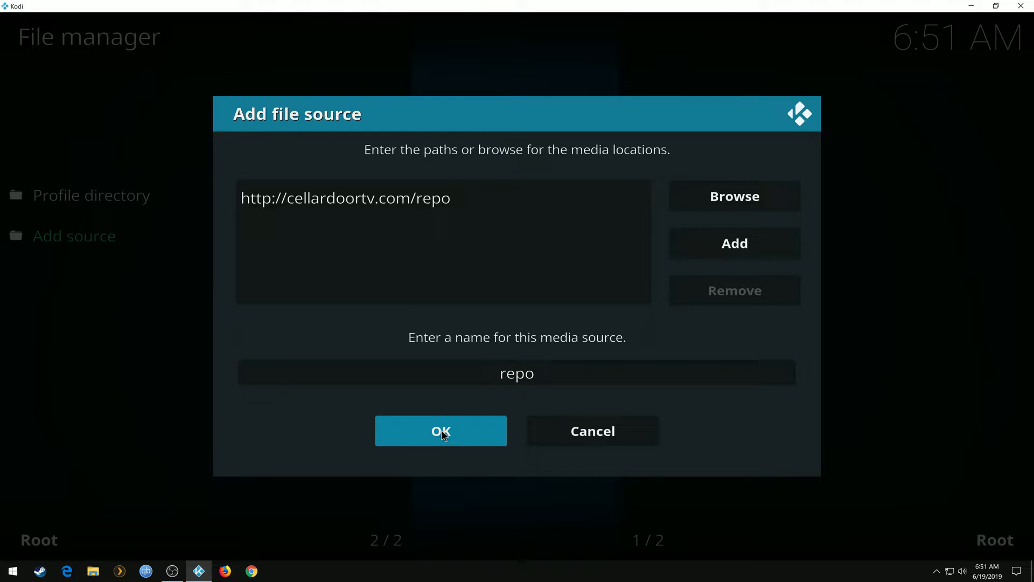
click(440, 431)
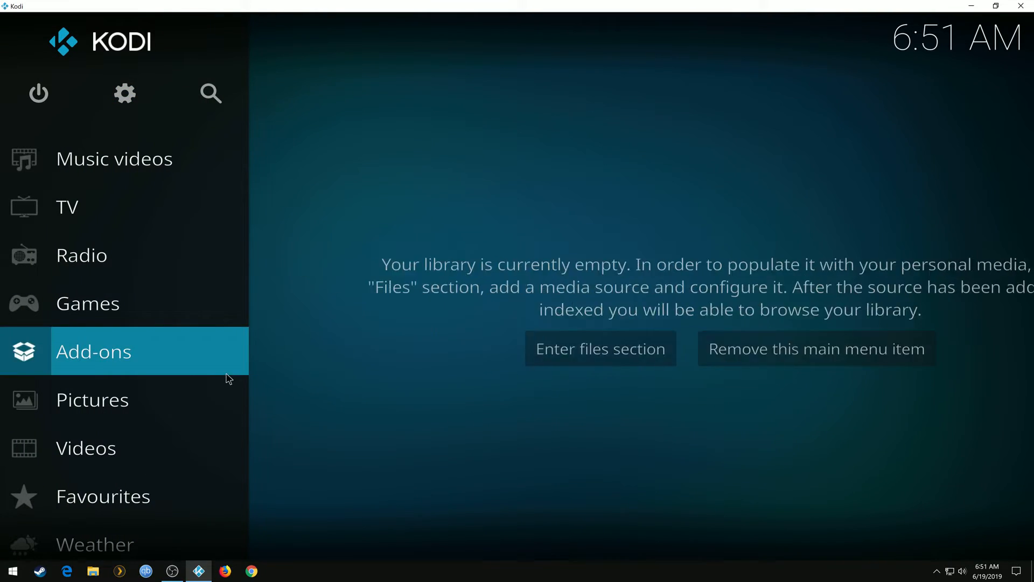
- Install the CellarDoorTV Repo from repository.cdrepo-7.8.zip in the repo source
click(93, 350)
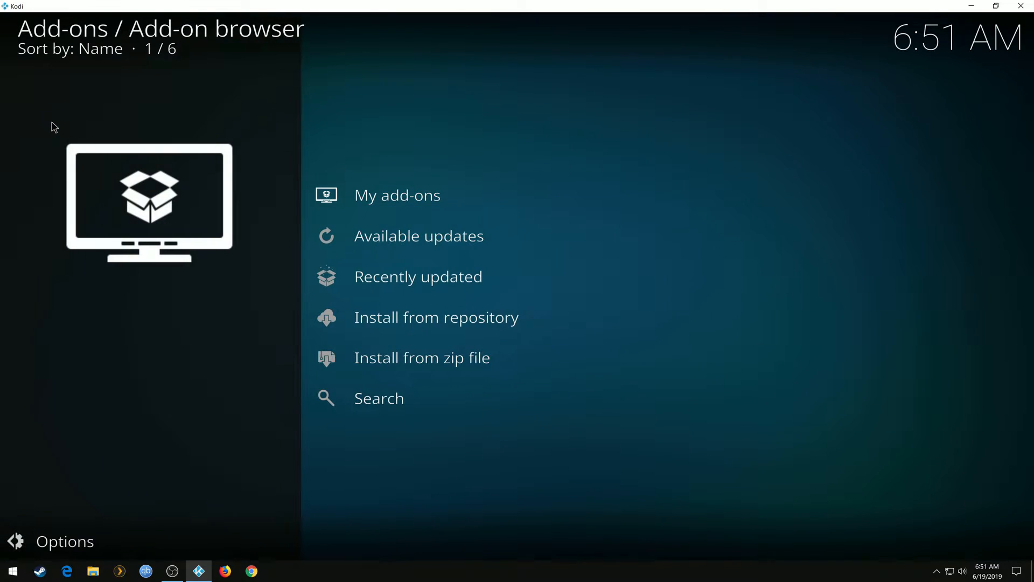
click(421, 357)
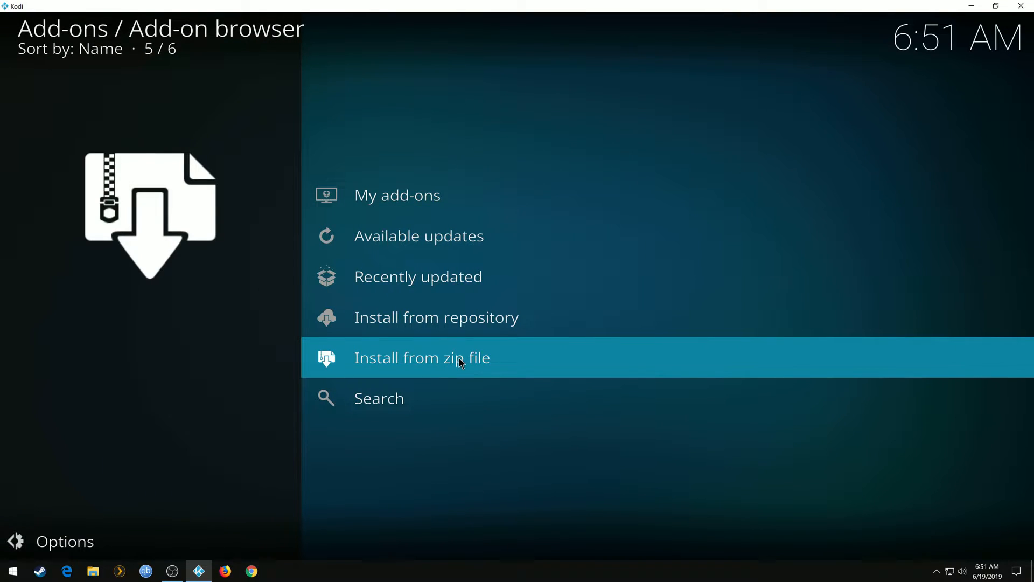
click(421, 358)
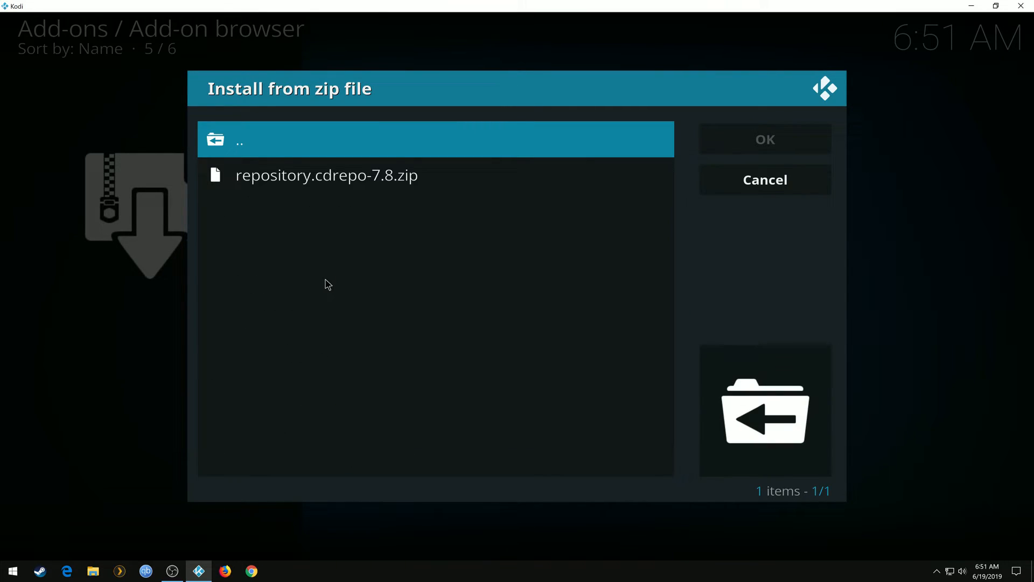
mouse_move(337, 218)
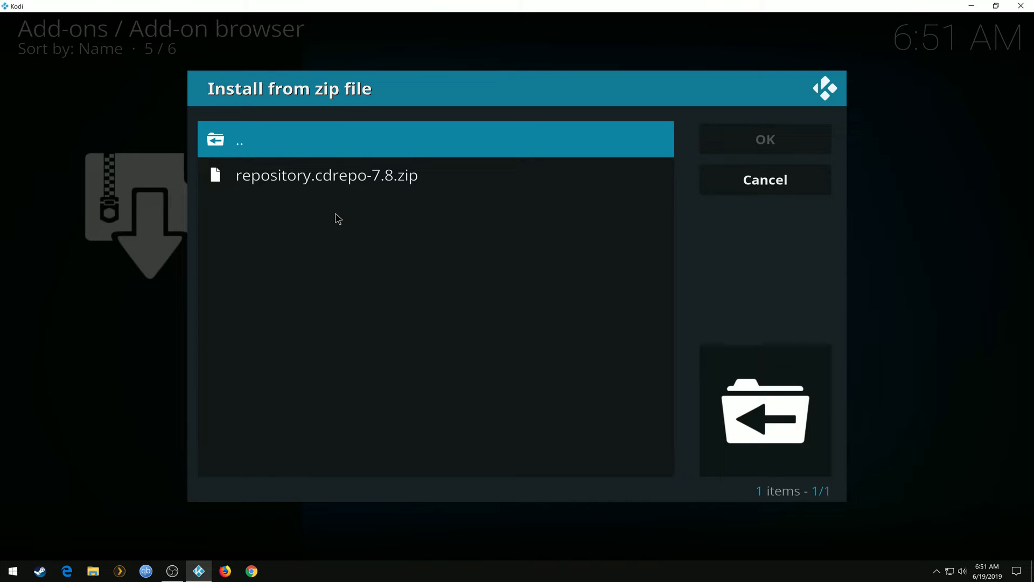
click(326, 175)
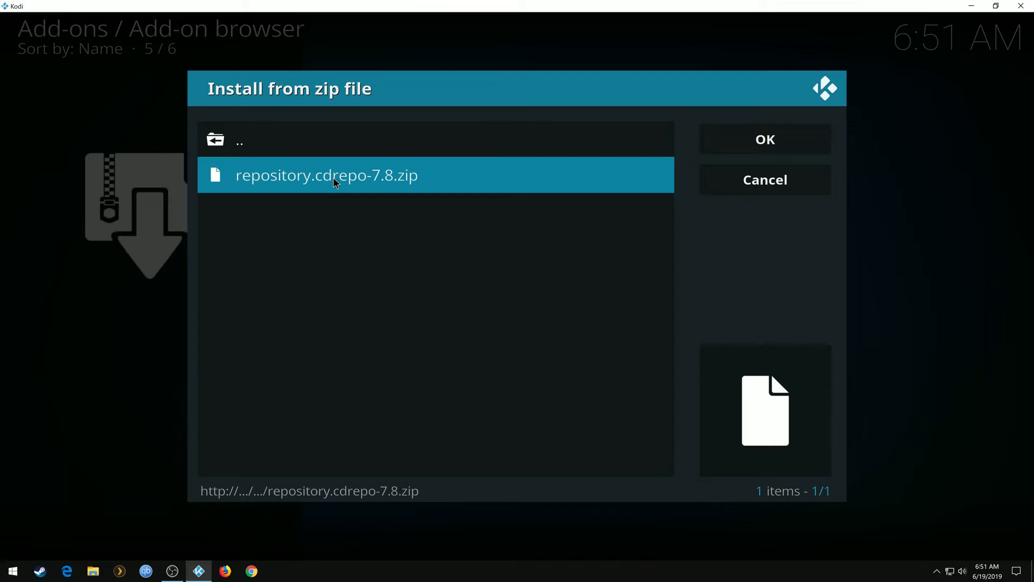
mouse_move(335, 185)
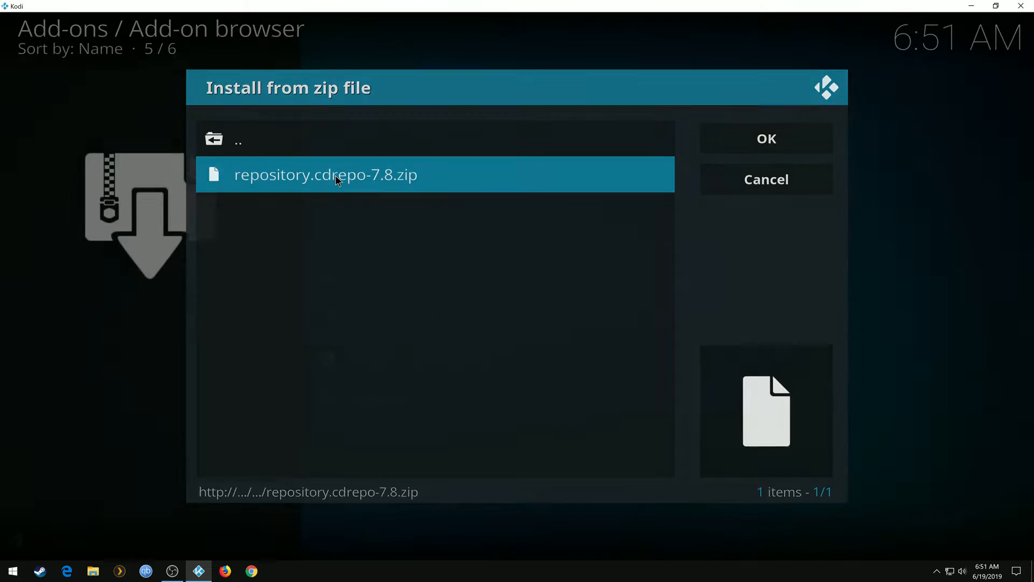
click(764, 137)
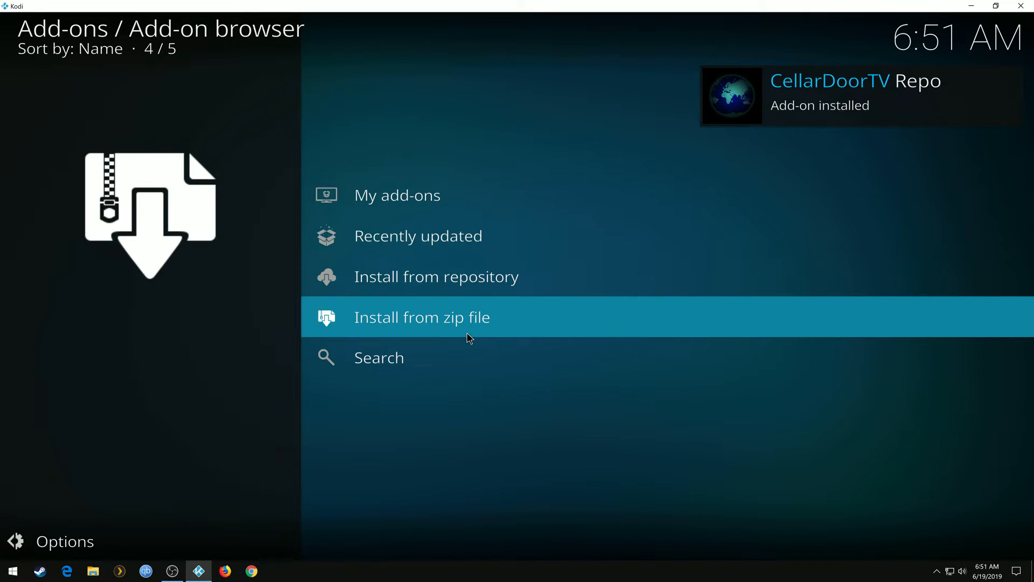
mouse_move(497, 328)
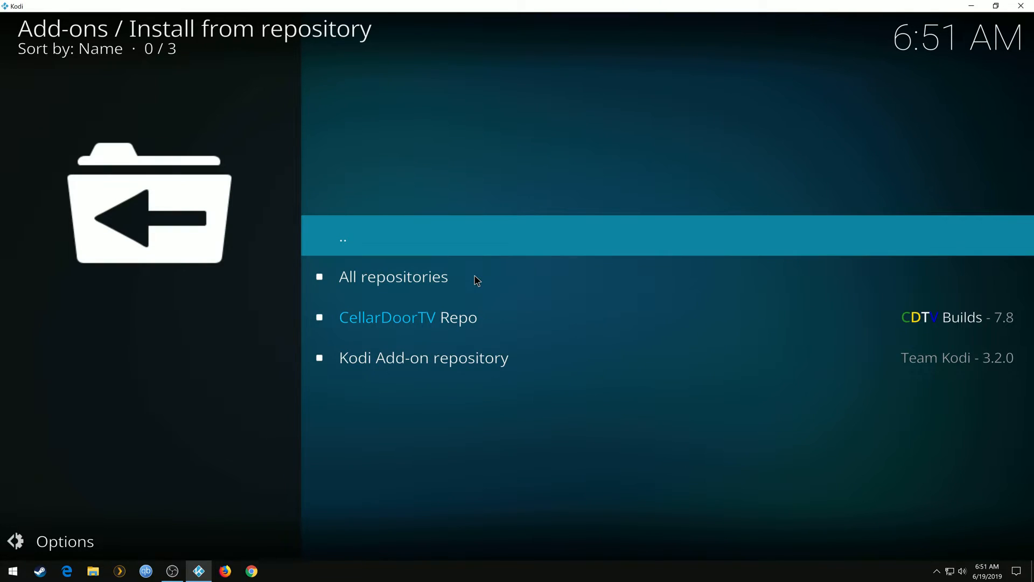
- Start installing NuMb3r5 from the CellarDoorTV Repo's Video add-ons
click(386, 317)
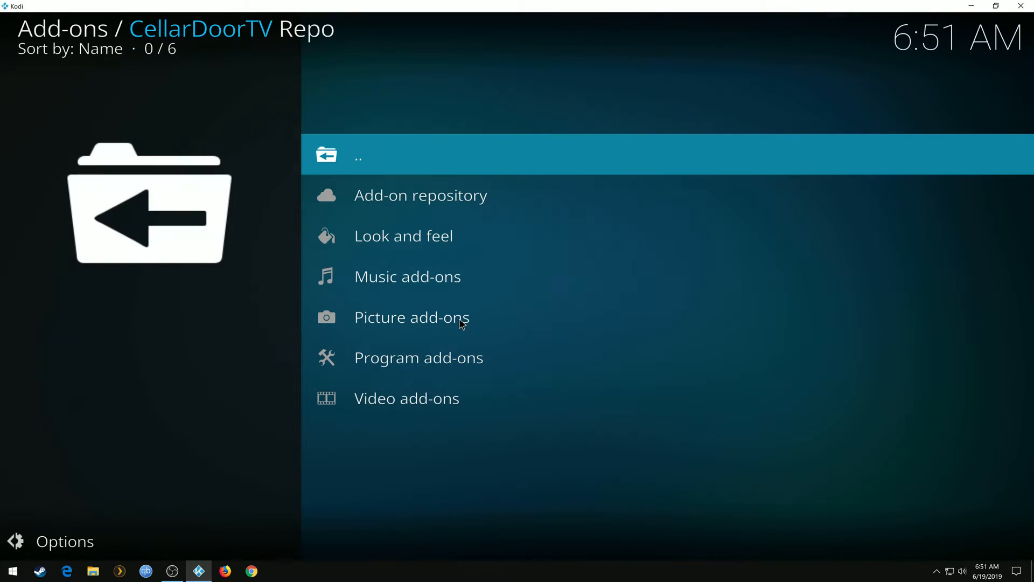
click(406, 398)
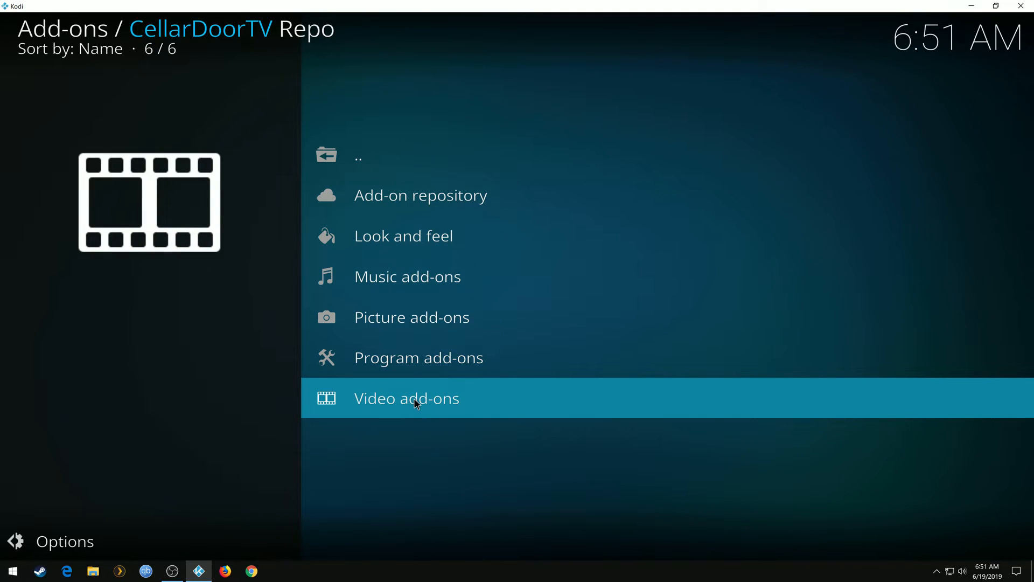
click(406, 397)
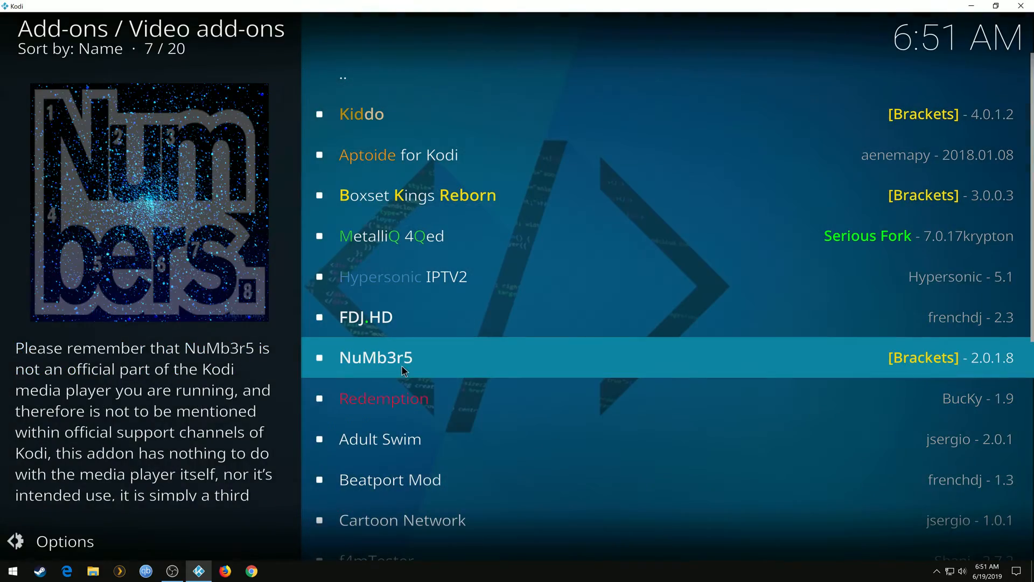
click(375, 356)
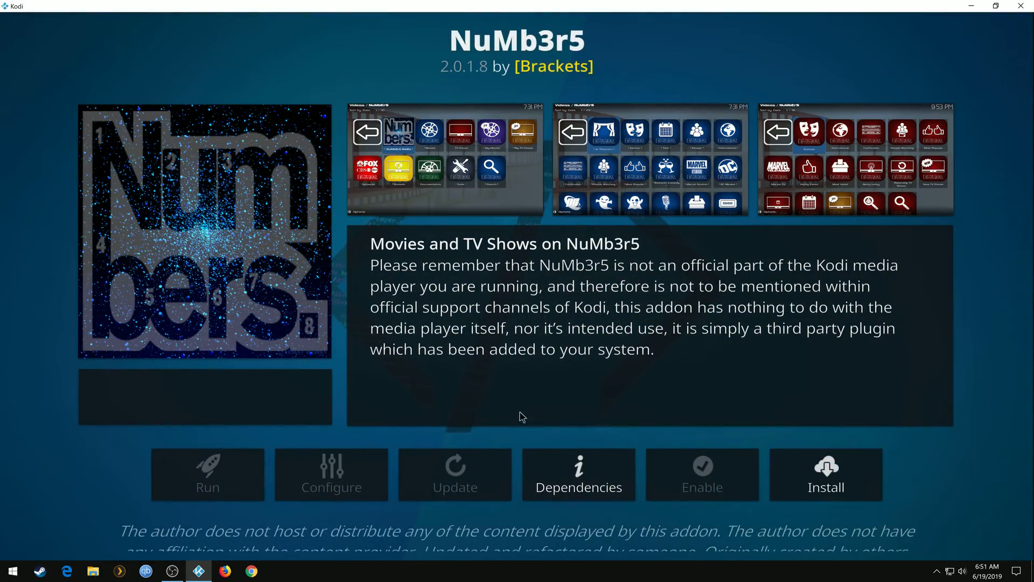
click(825, 474)
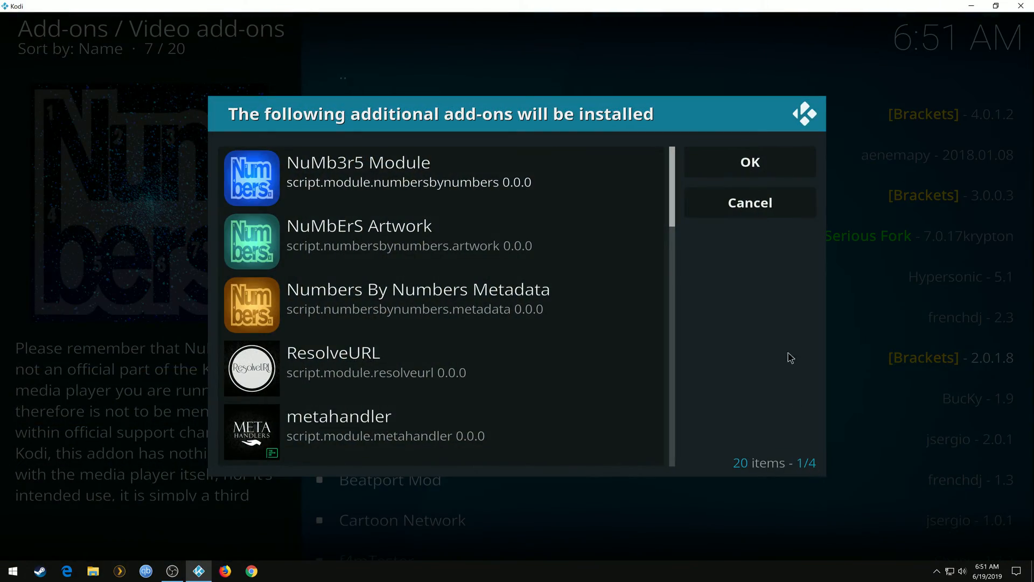
- Approve the NuMb3r5 dependency add-ons and decline the YouTube setup wizard
click(750, 162)
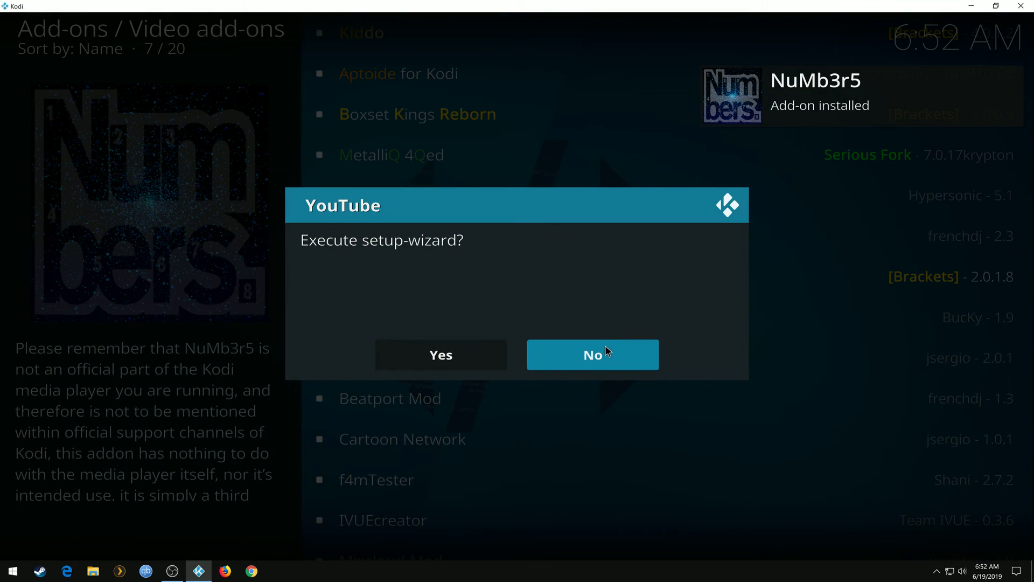
click(592, 355)
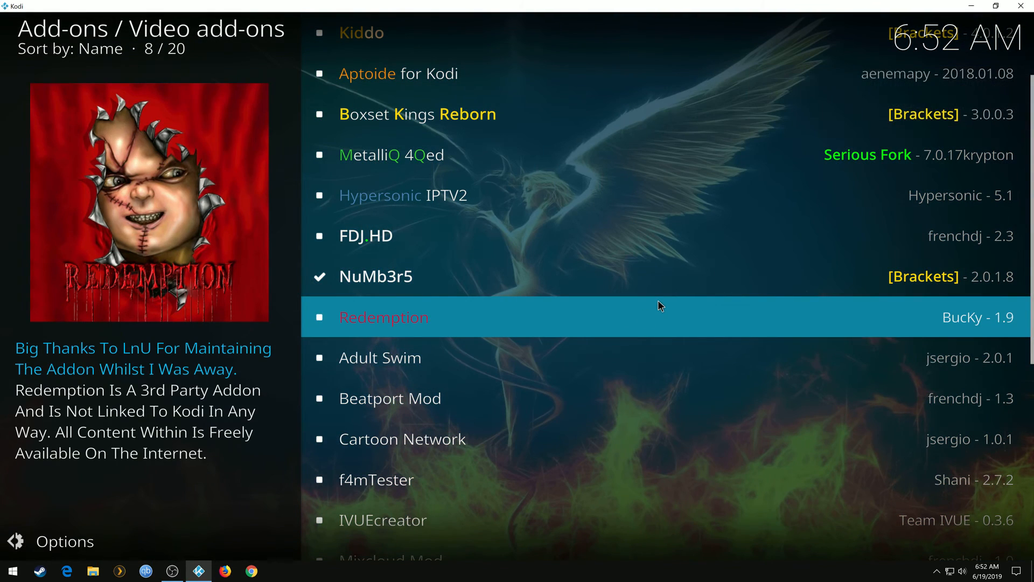